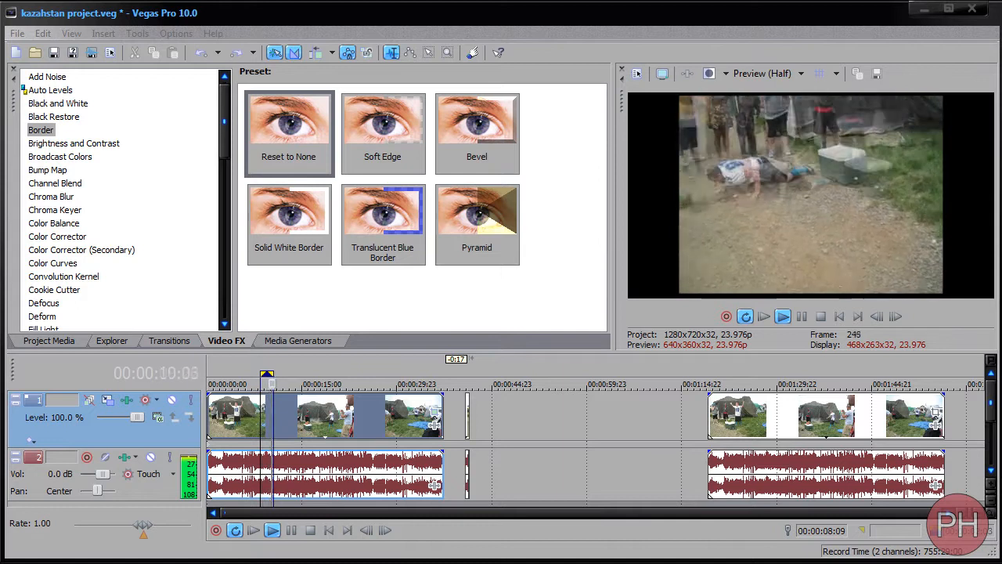
- Move the playhead onto the later group of clips so their footage shows in the preview
left_click(783, 317)
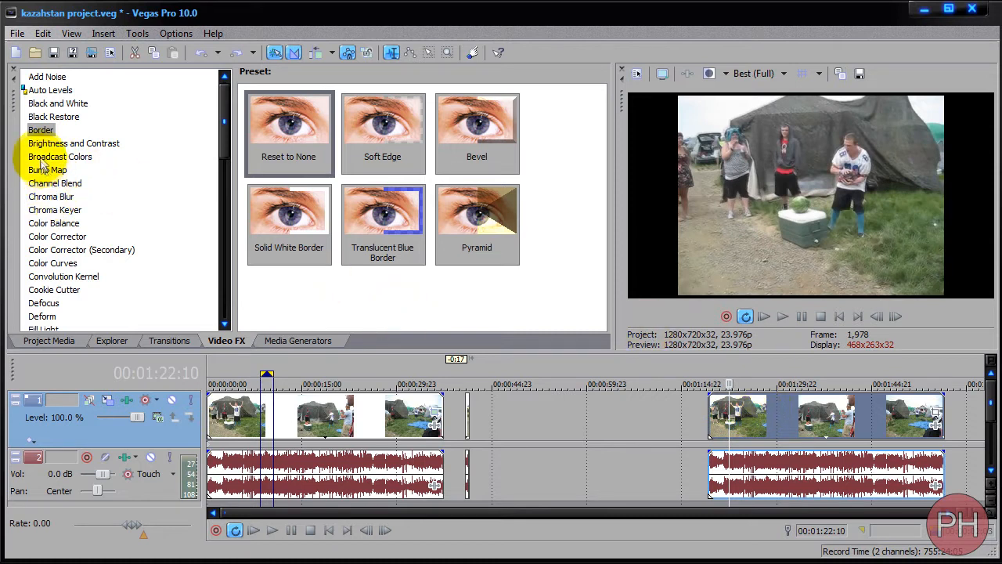
- Apply the 100% Black and White preset to the single headfall clip and close its Event FX window
left_click(58, 104)
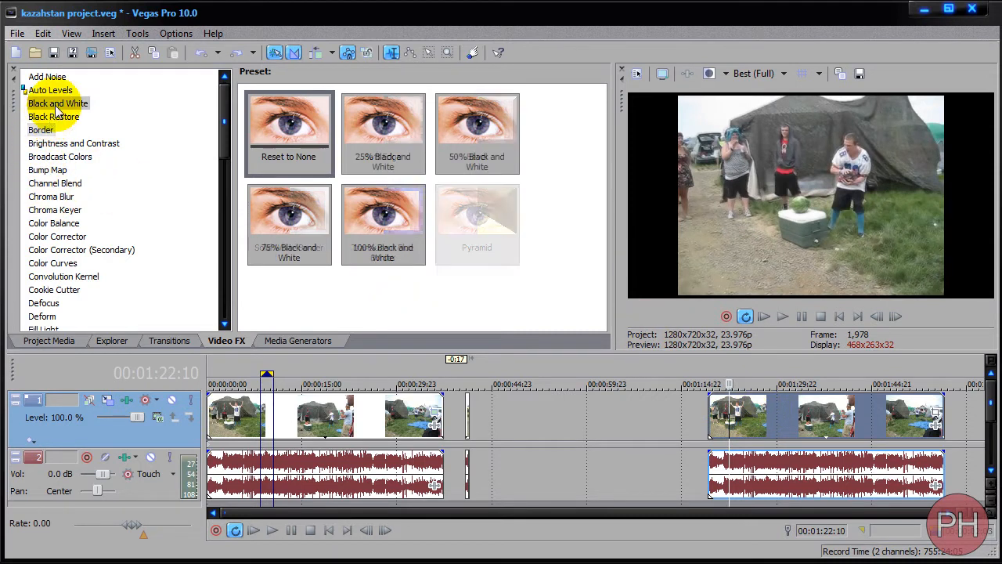
left_click(383, 222)
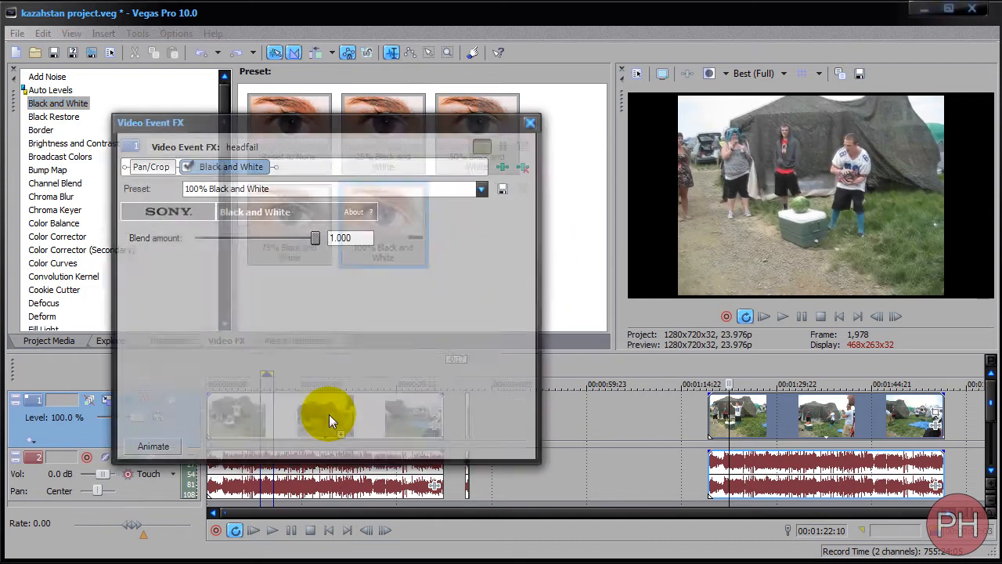
left_click(530, 122)
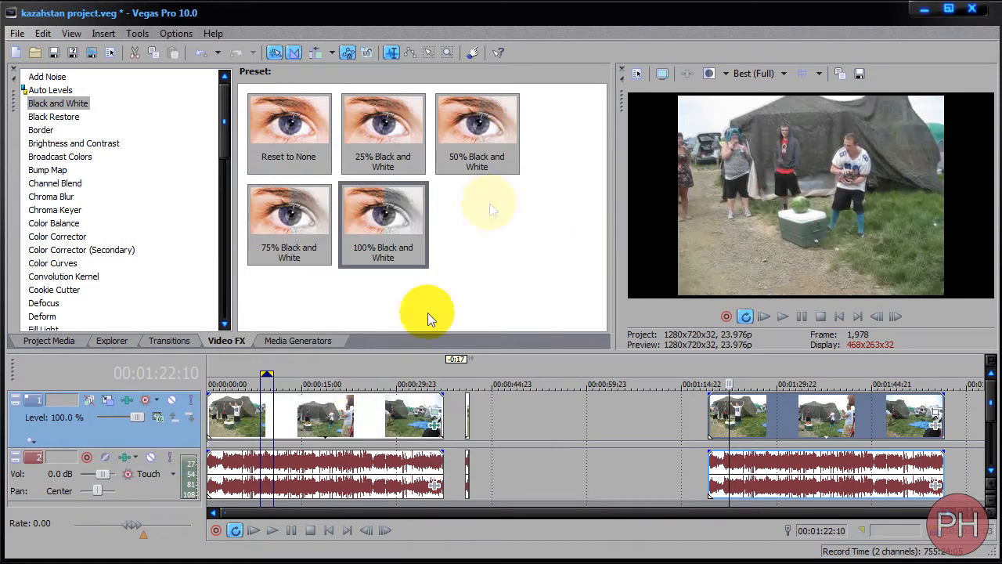
- Drop the 100% Black and White preset onto Track 1's header so the whole track turns greyscale
left_click(383, 216)
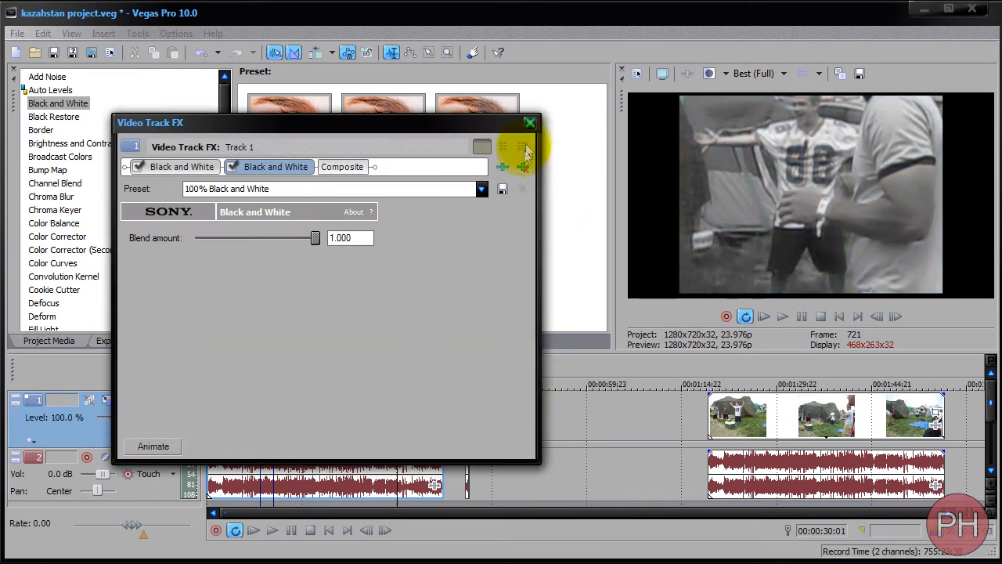
- Close, reopen to review, and close again the Video Track FX window for Track 1
left_click(529, 123)
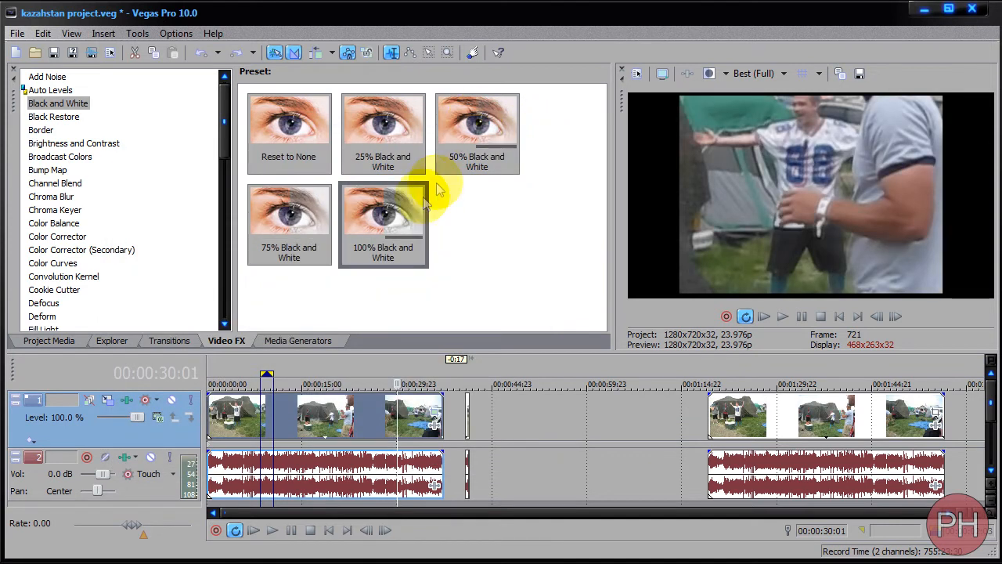
left_click(383, 220)
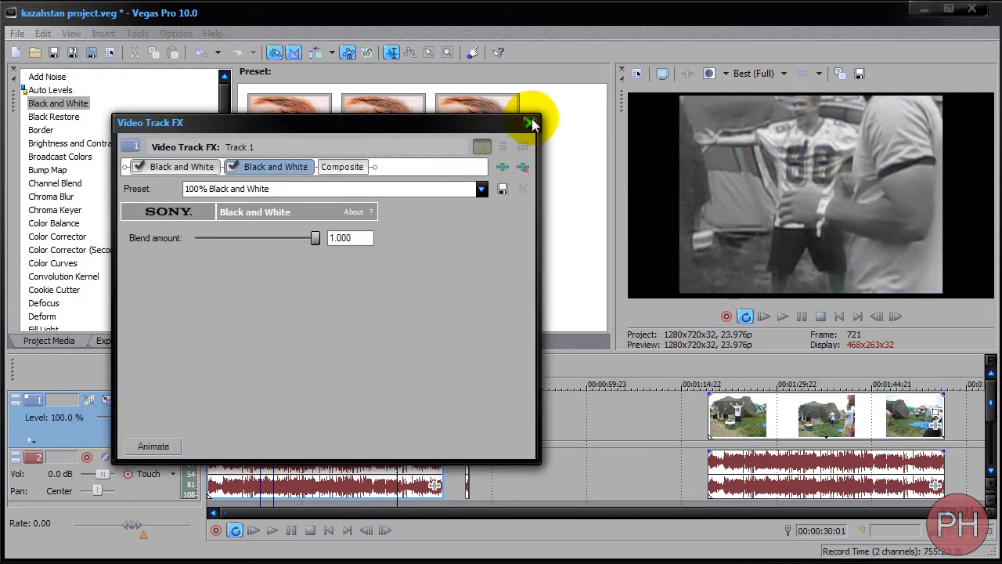
left_click(531, 122)
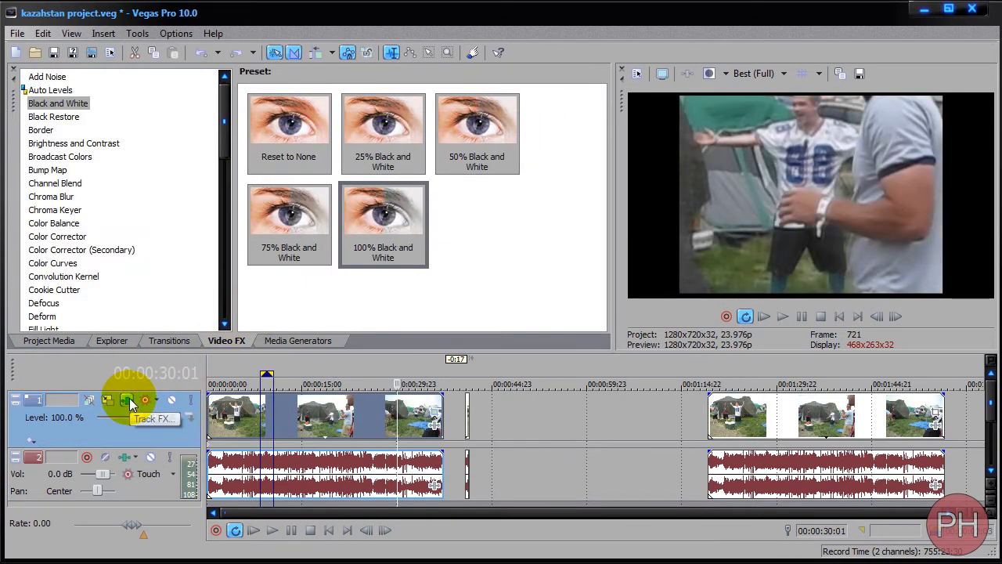
- Add a second Sony Black and White effect to Track 1's chain from the Plug-In Chooser
left_click(127, 401)
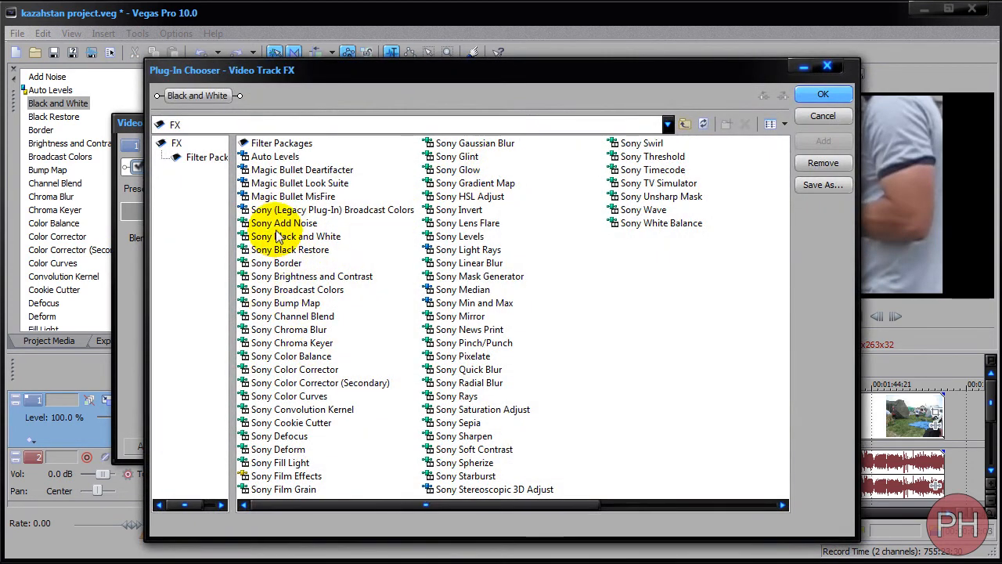
left_click(285, 302)
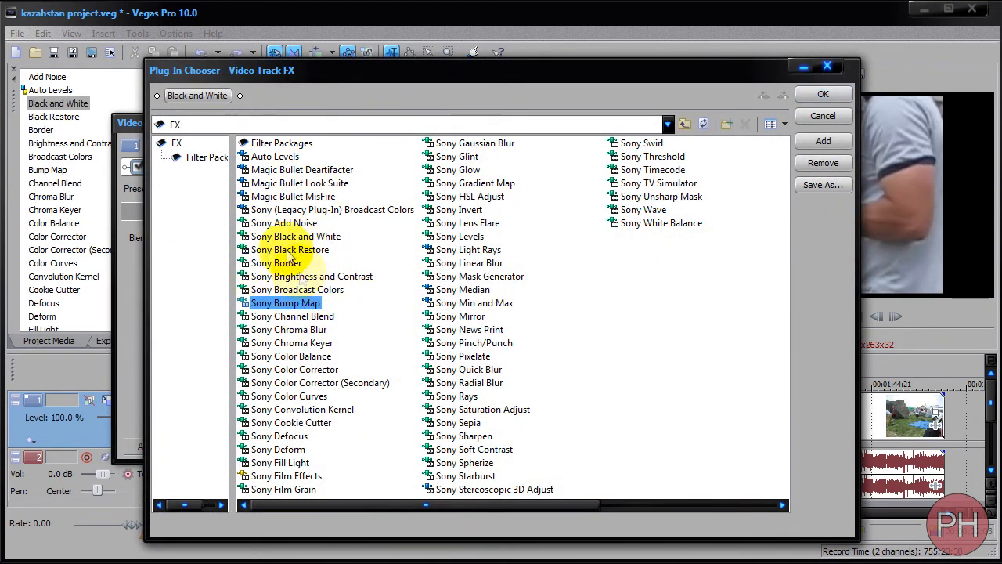
double_click(296, 235)
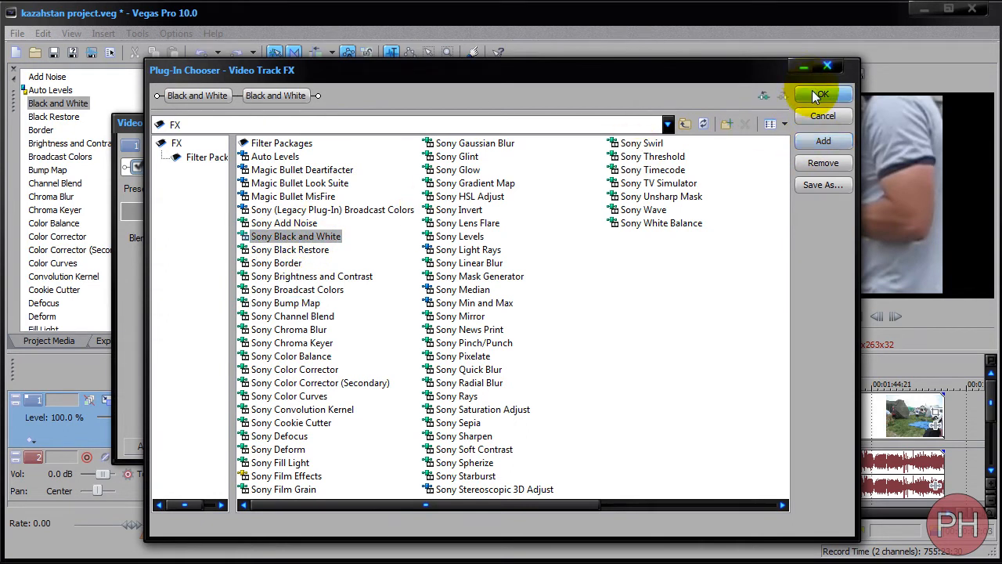
- Confirm the new effect, set its Blend amount to about 0.516, and close the Track FX window
left_click(819, 94)
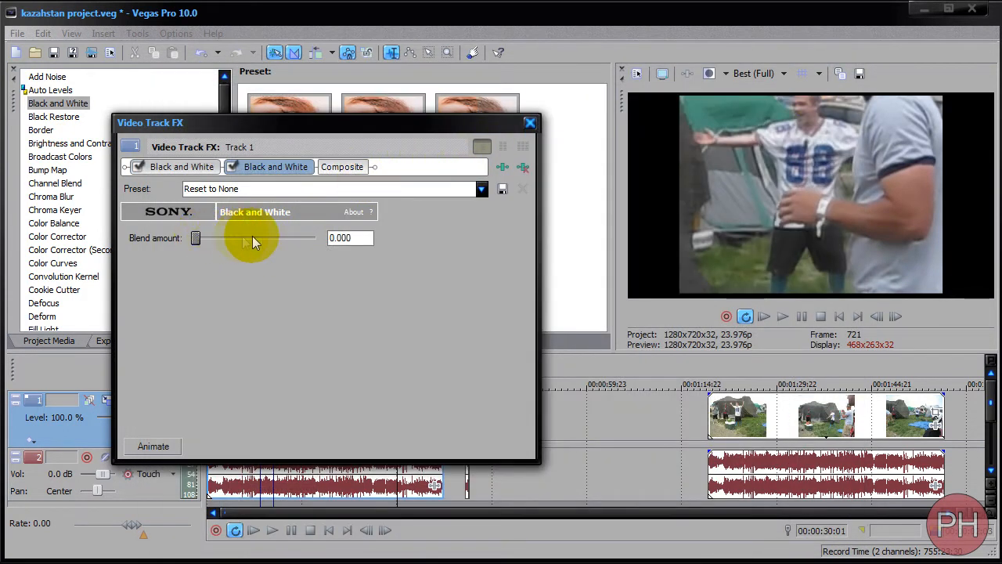
left_click_drag(196, 238, 260, 238)
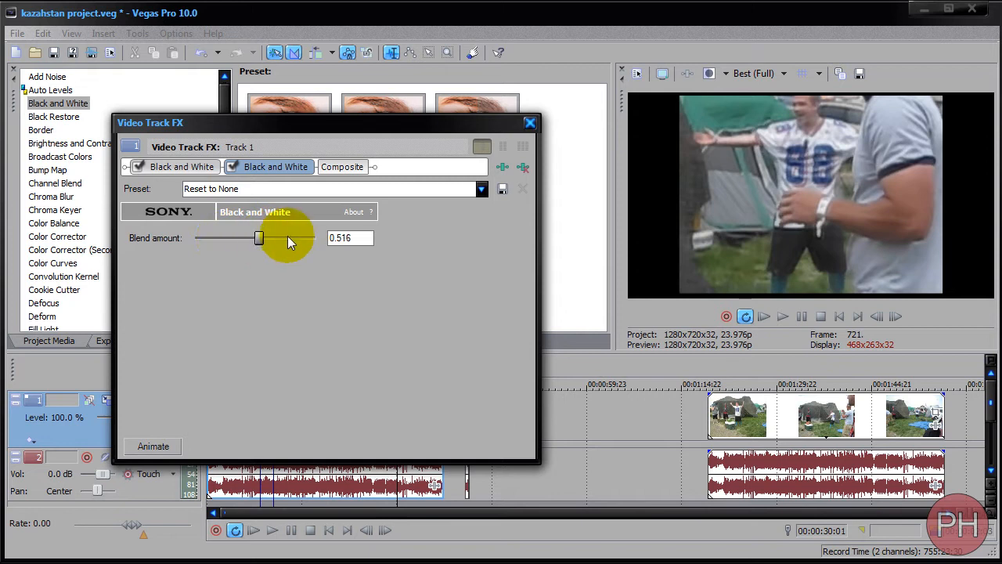
left_click(530, 122)
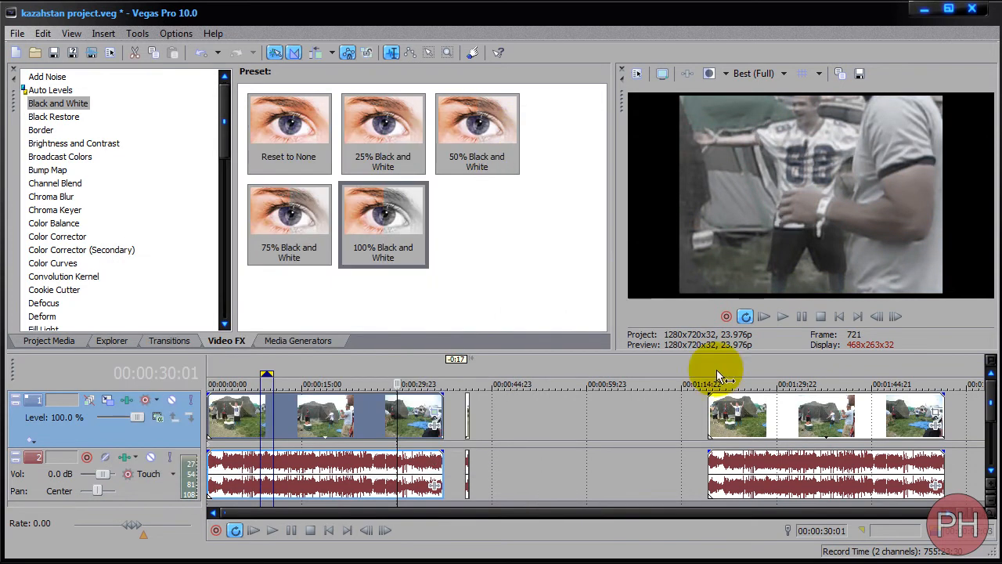